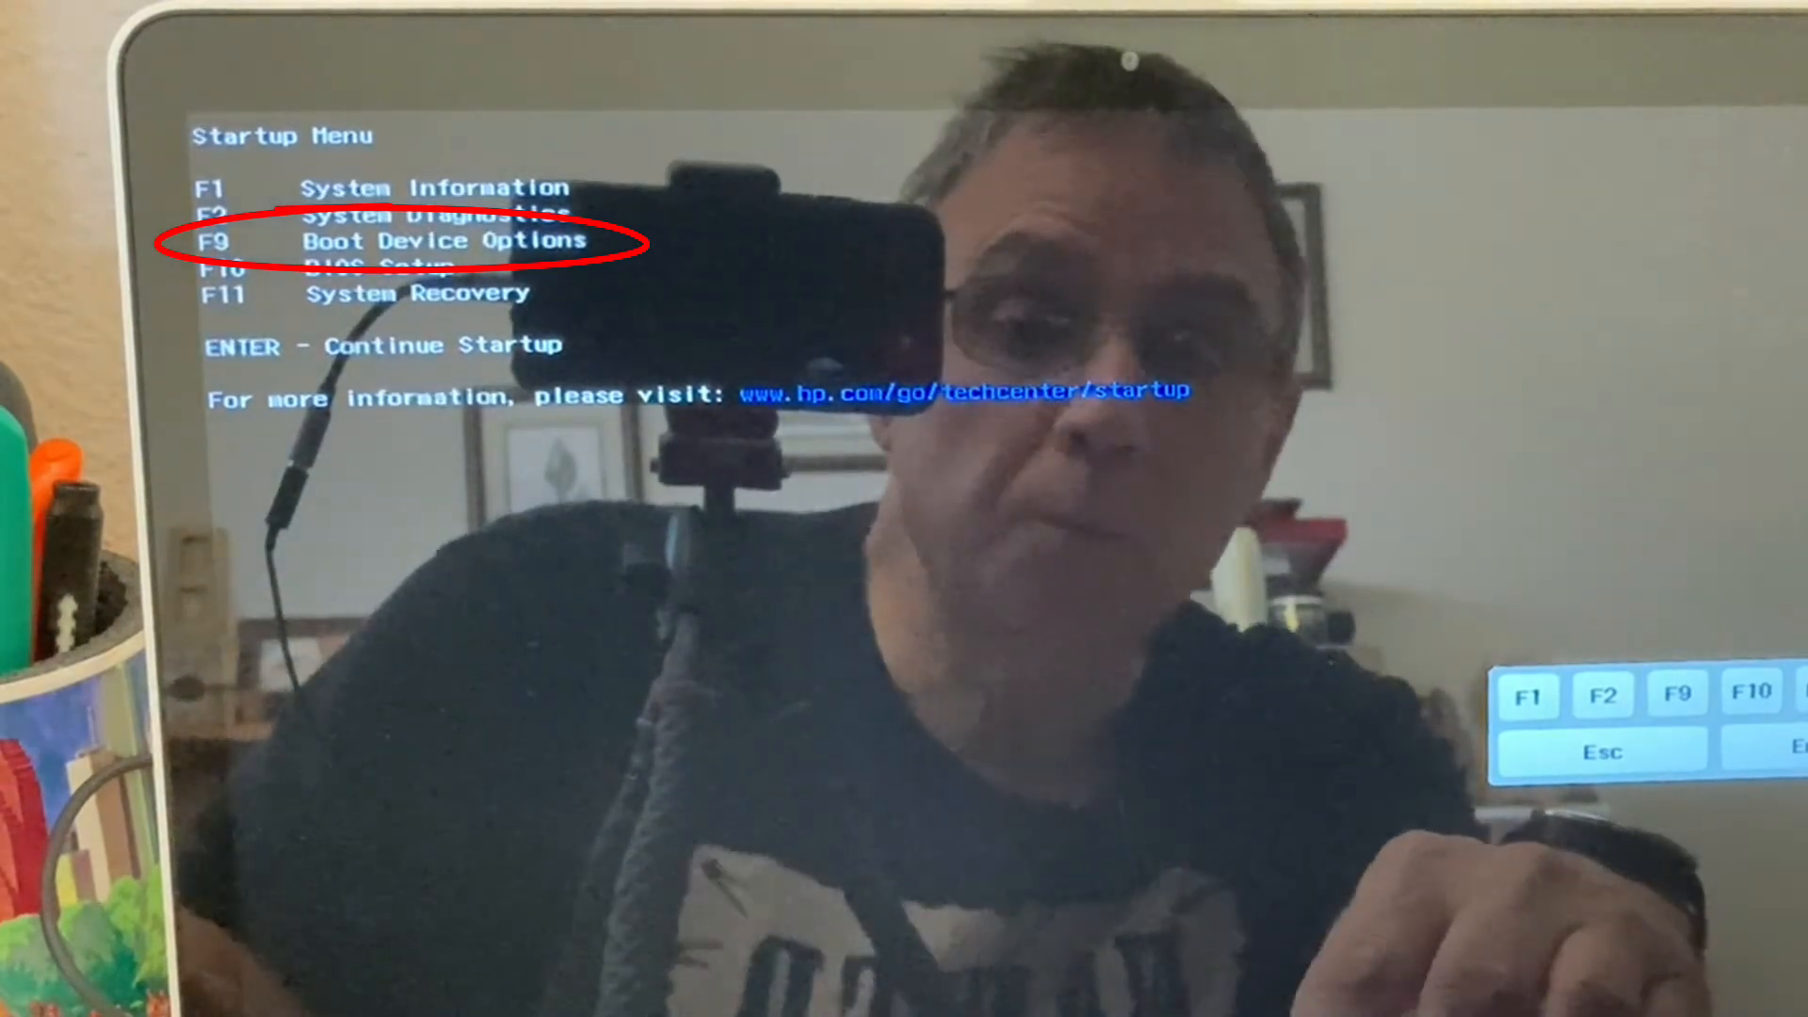
Boot the laptop from the USB Hard Drive (UEFI) via the F9 Boot Device Options.
key(f9)
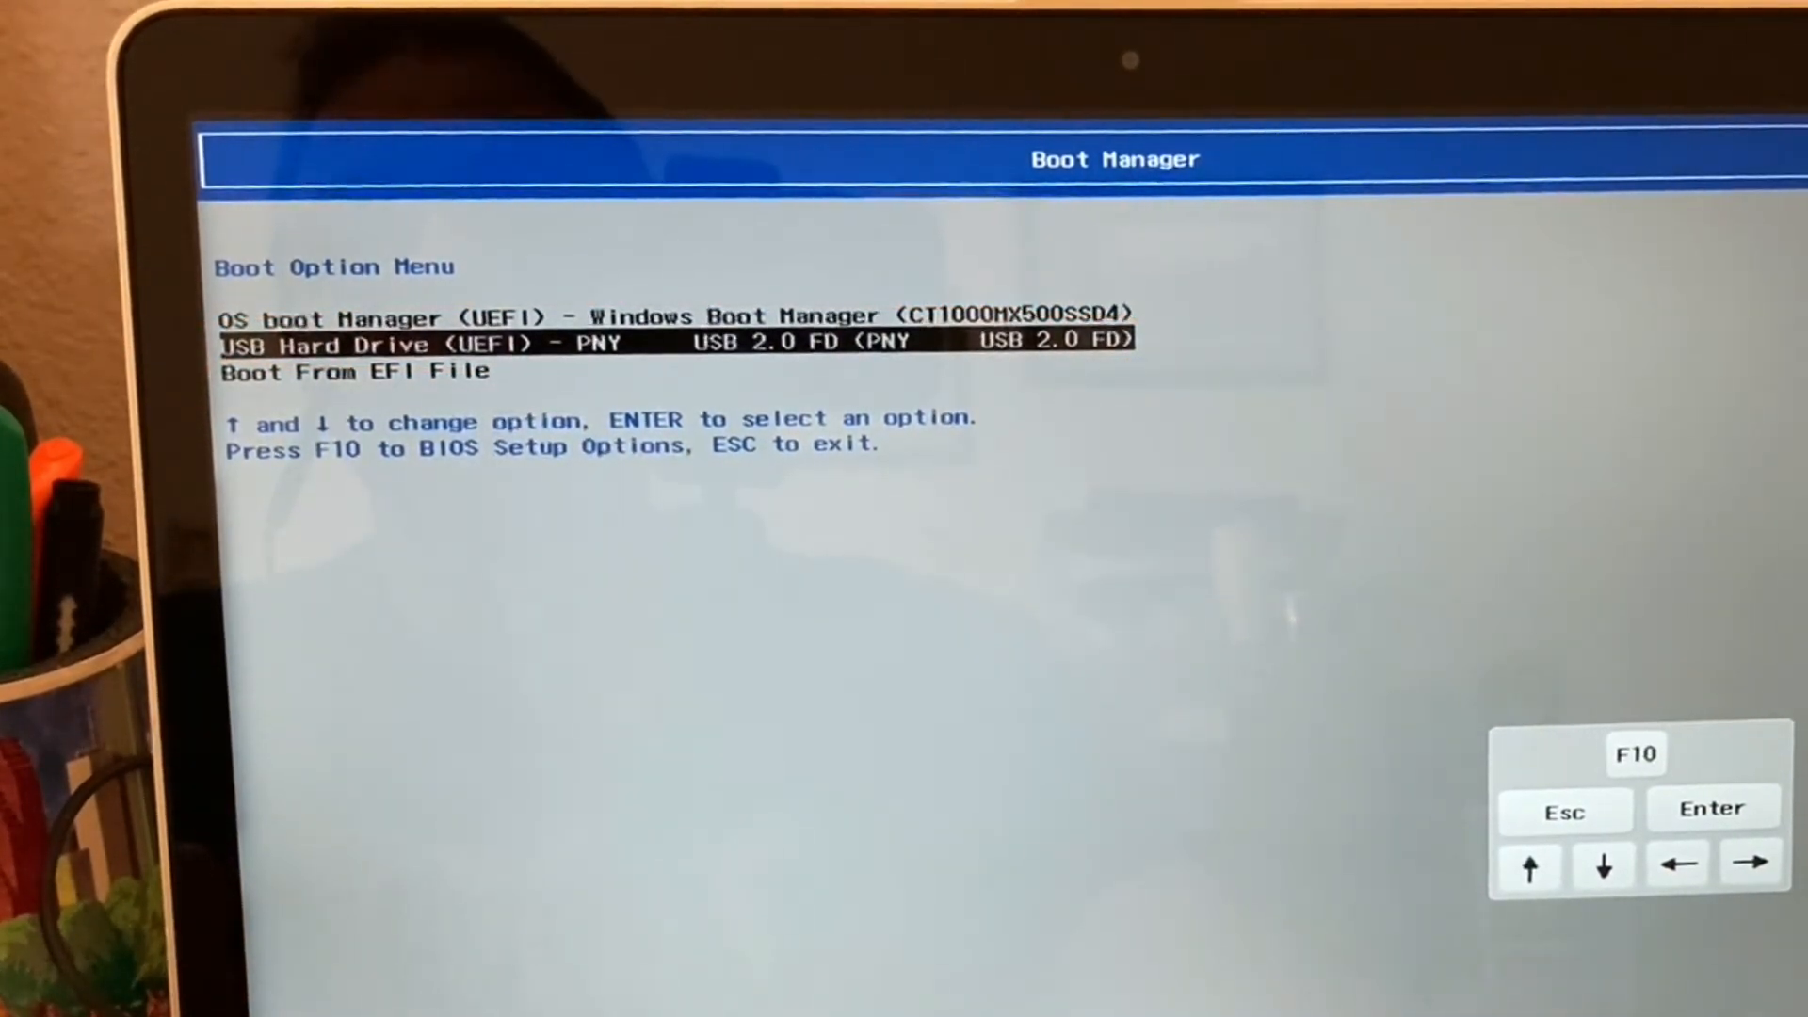
key(Enter)
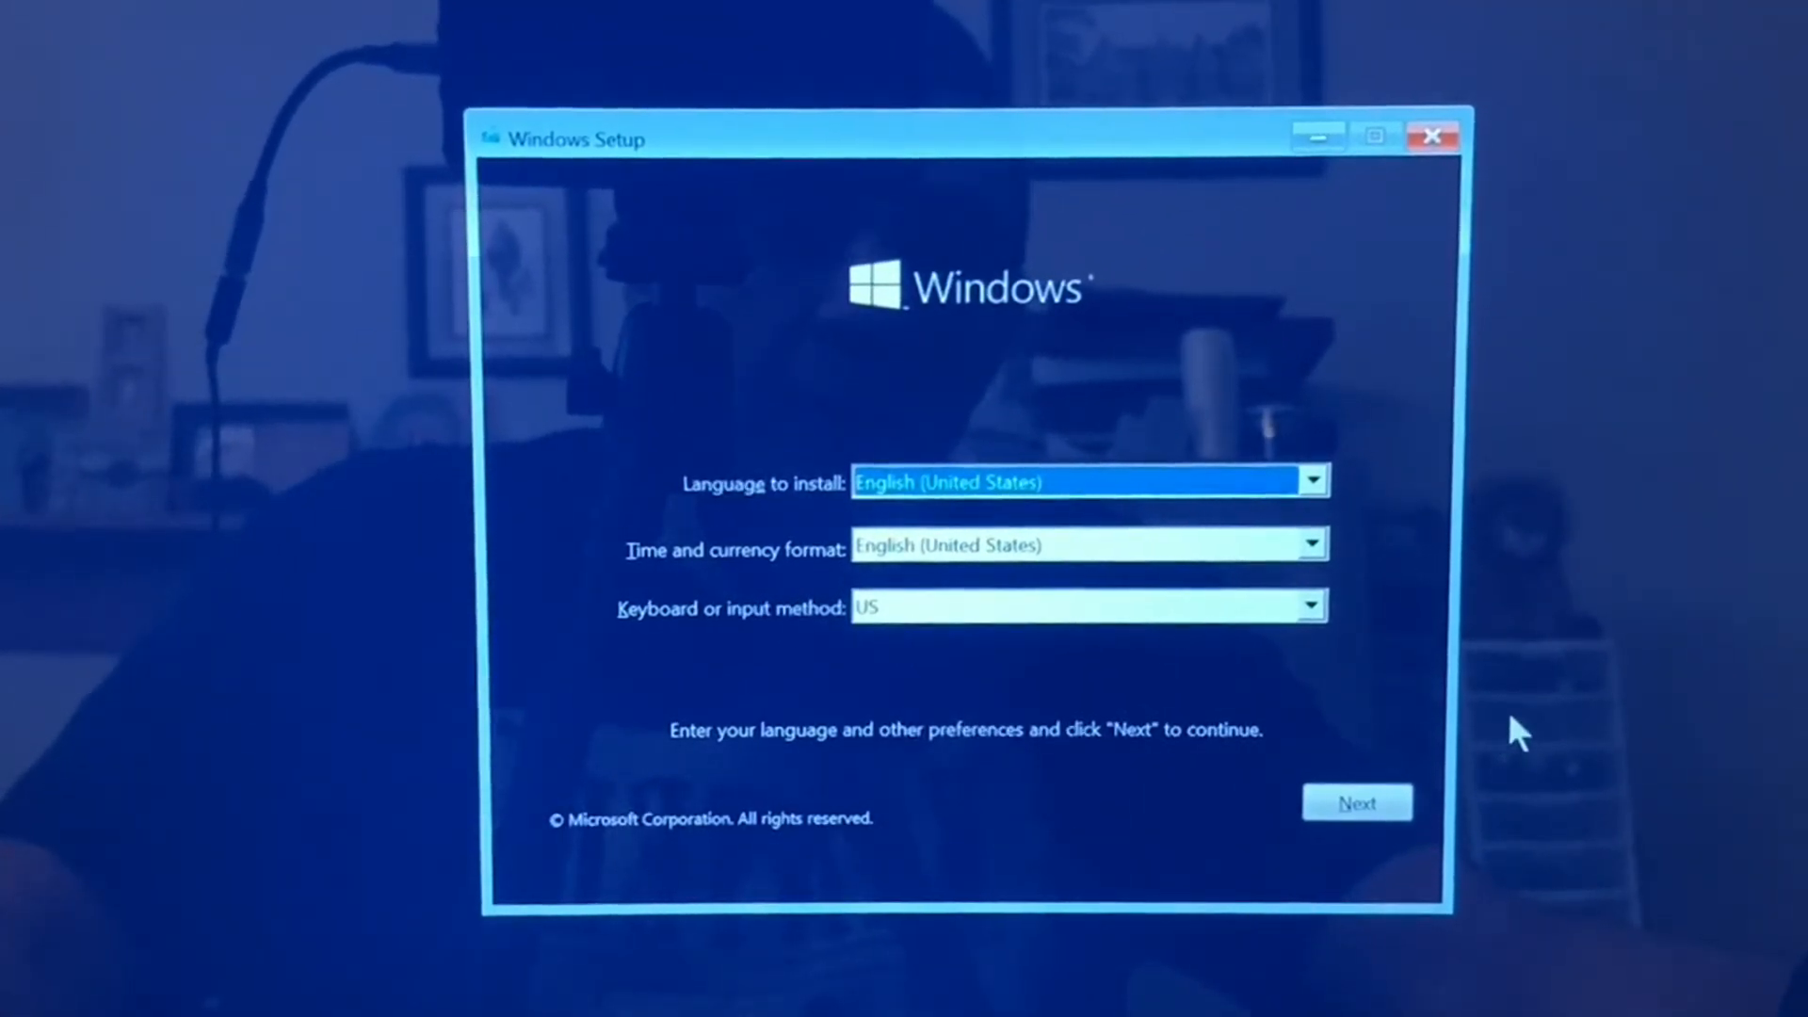
Keep the English defaults and choose Repair your computer instead of installing.
click(1356, 802)
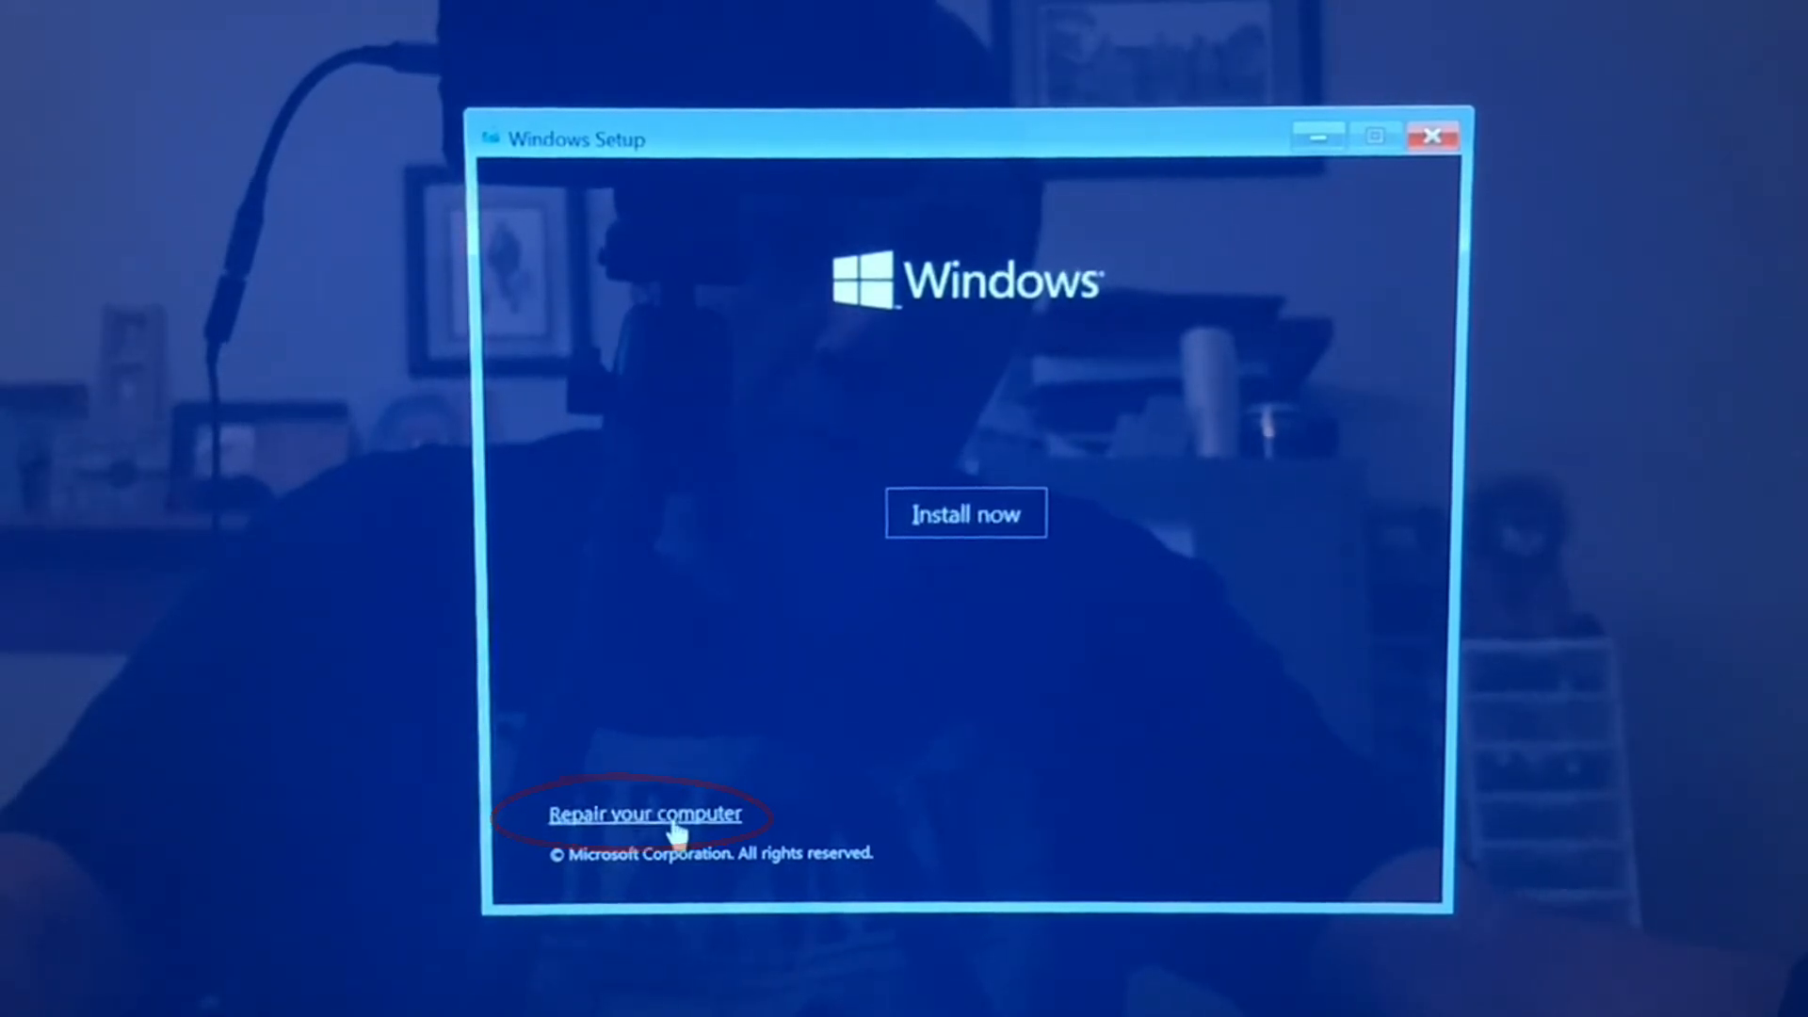
click(645, 813)
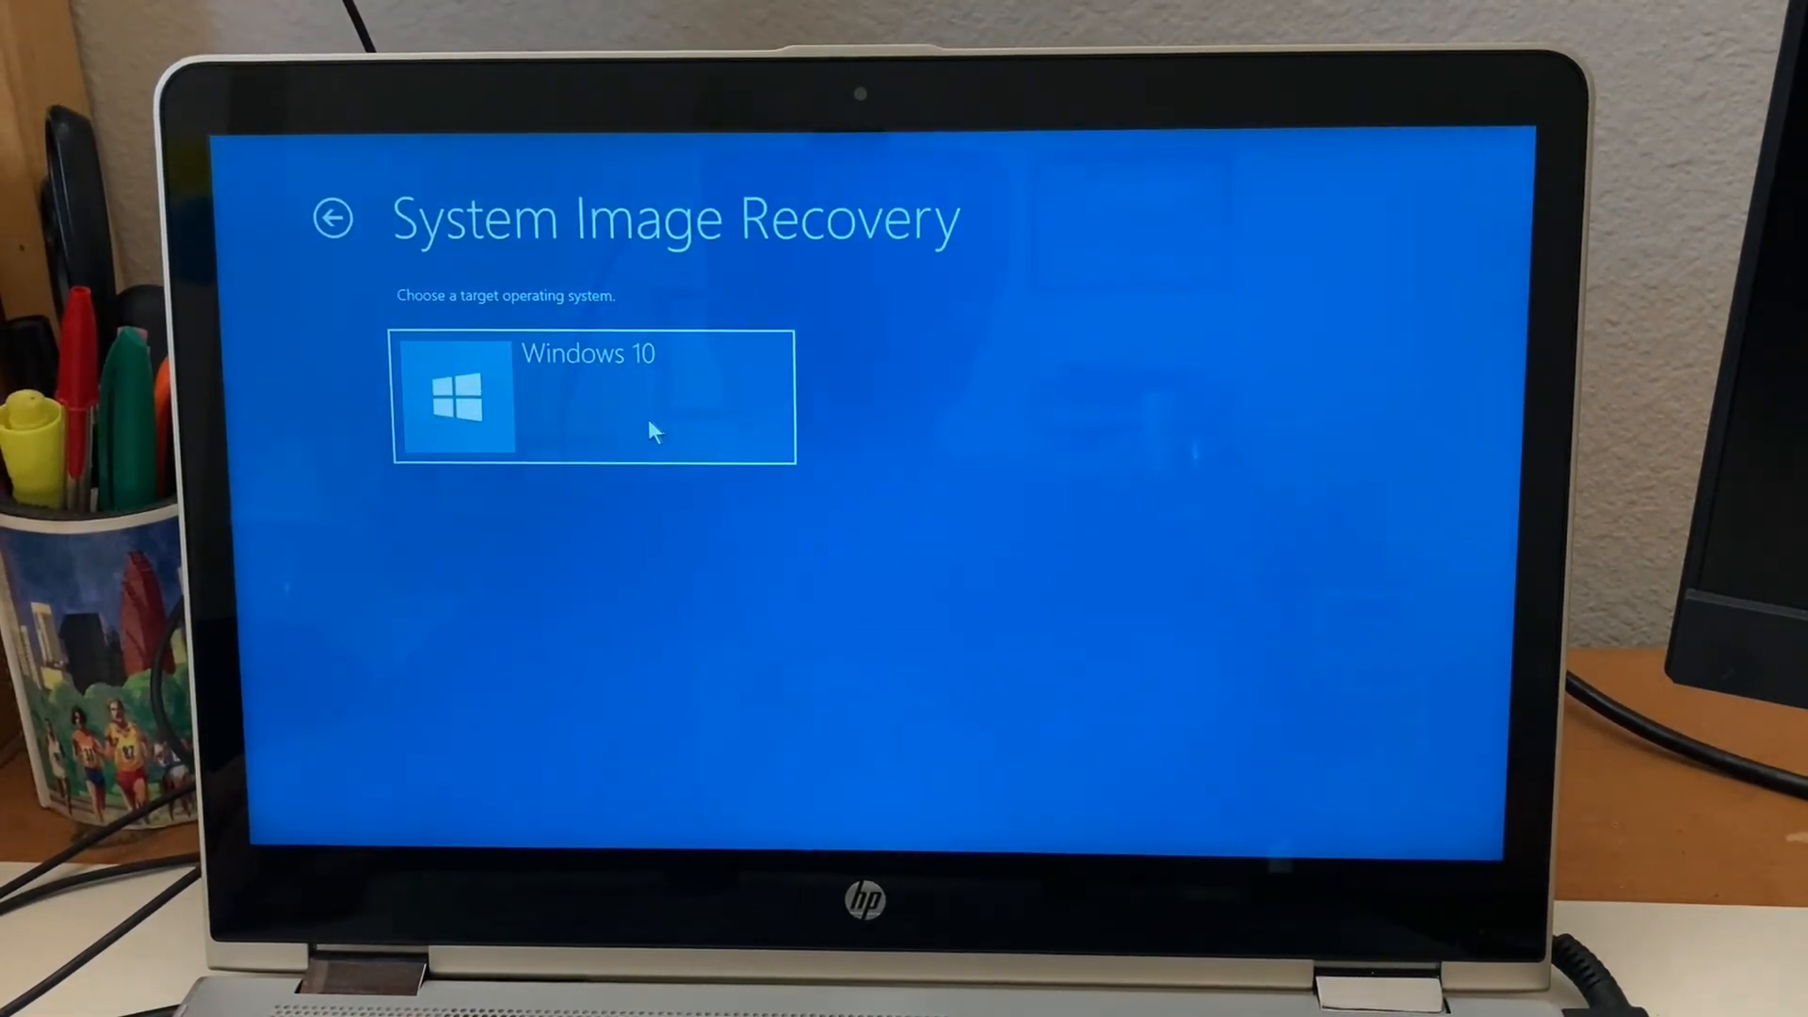
Select Windows 10 as the target operating system for System Image Recovery.
click(591, 396)
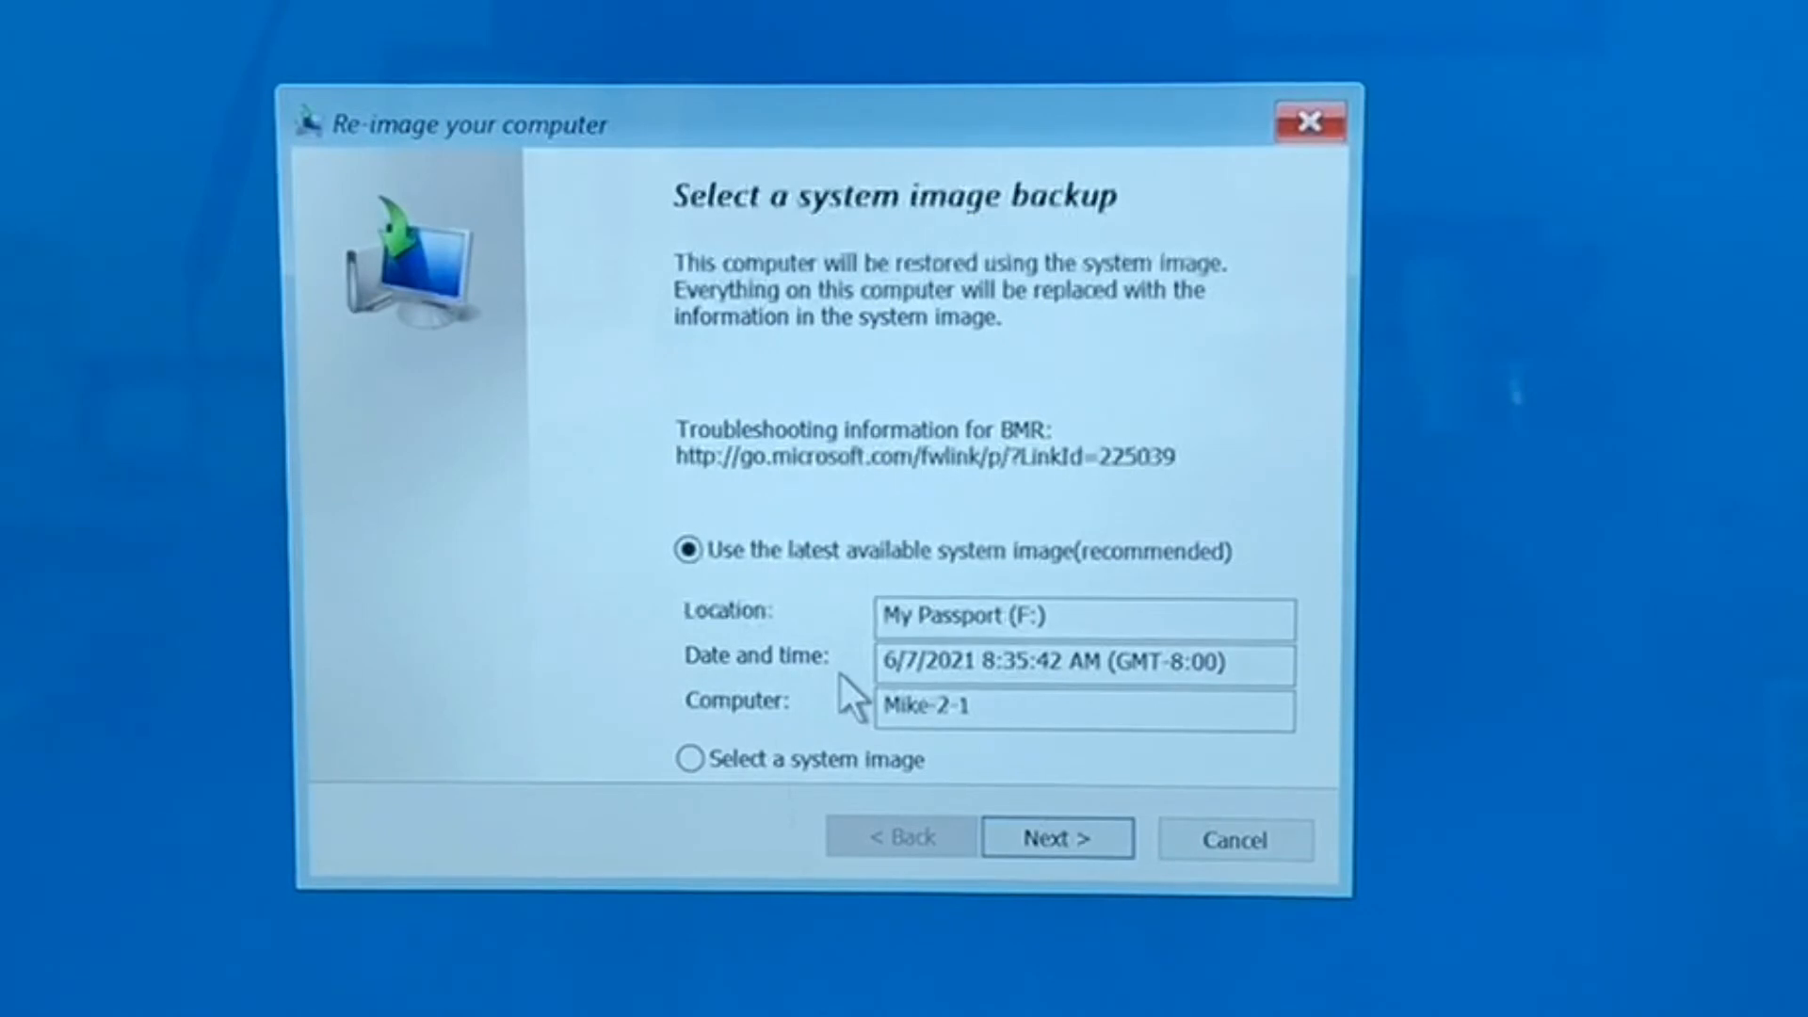
Continue with the latest system image on My Passport (F:) dated 6/7/2021.
click(1056, 838)
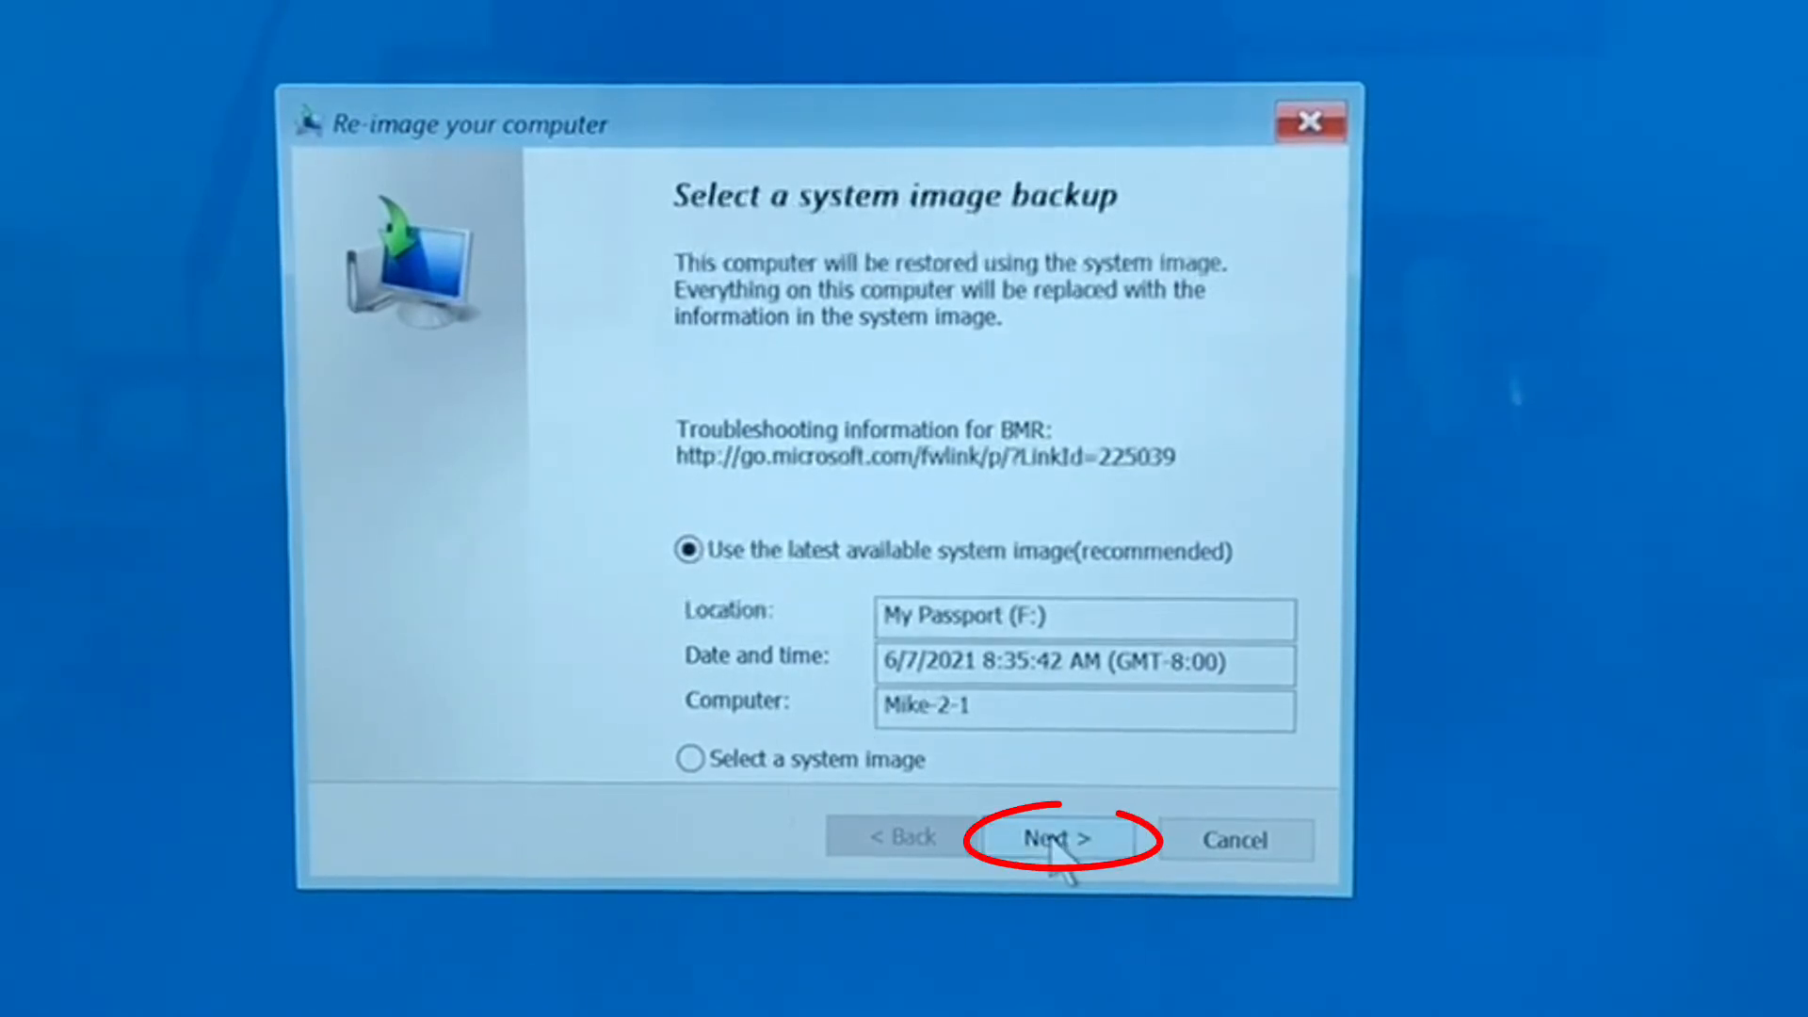